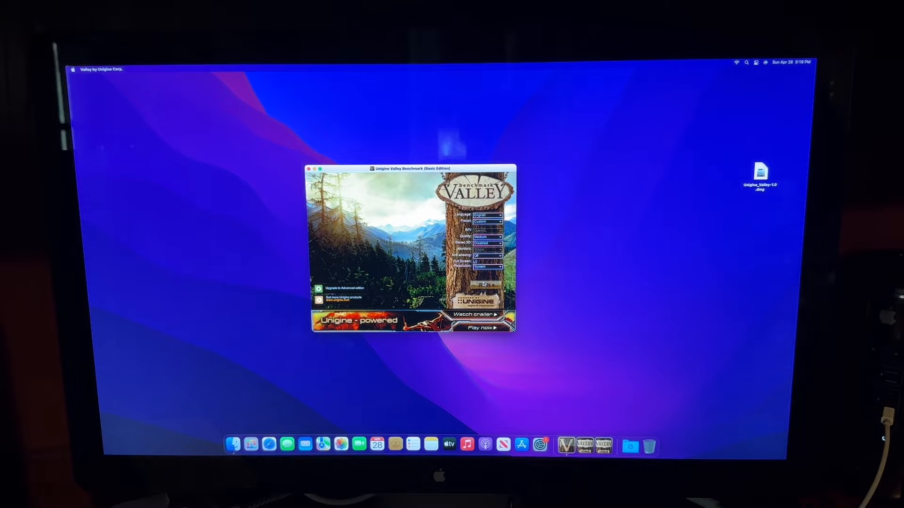
Run the Valley benchmark full screen with FPS and GPU temperature shown.
left_click(484, 285)
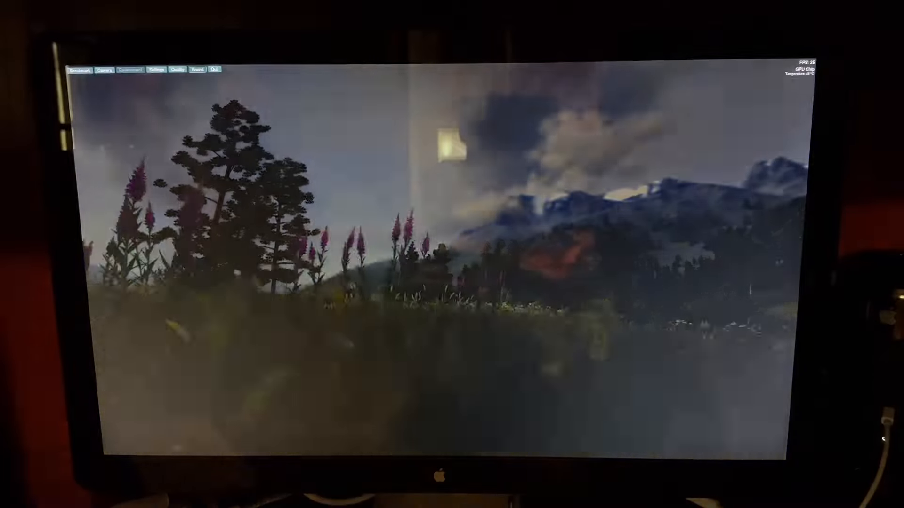
Advance the flythrough to the sunny rocky hillside with pine trees.
left_click(130, 70)
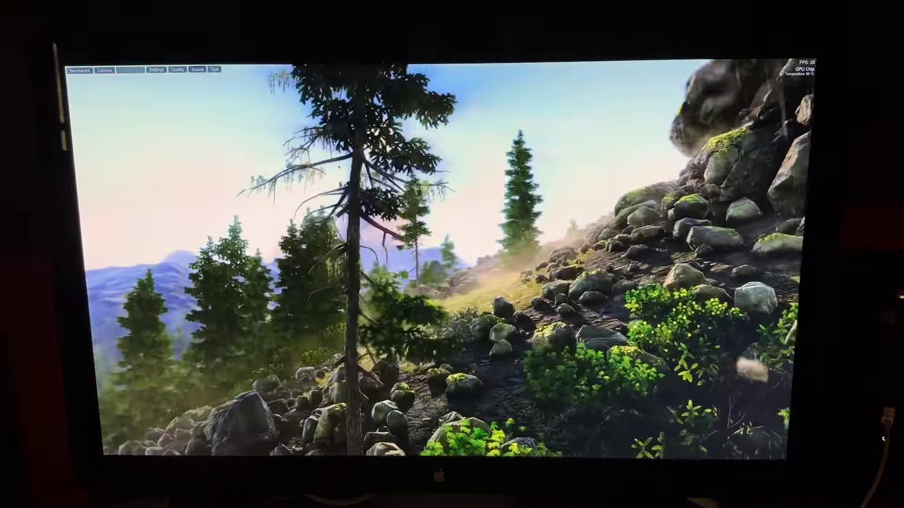
Quit the running benchmark and return to the Valley launcher on the desktop.
left_click(215, 69)
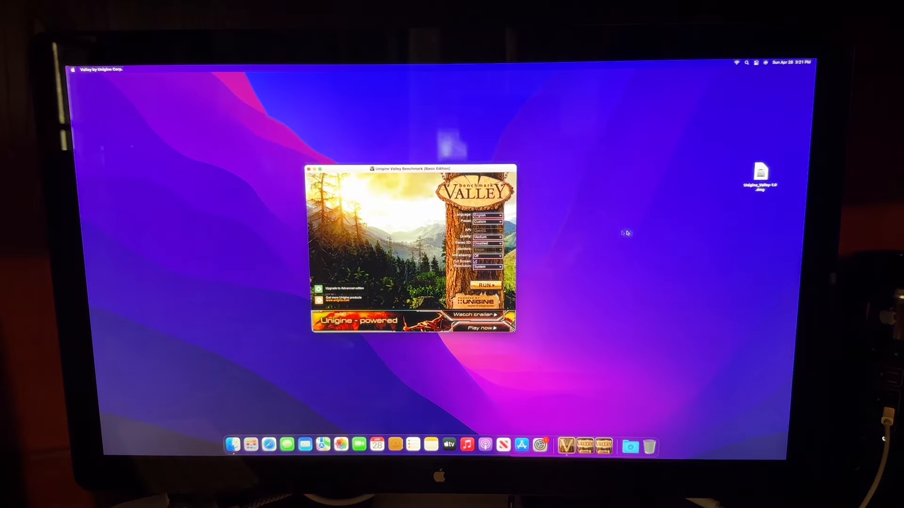
left_click(489, 237)
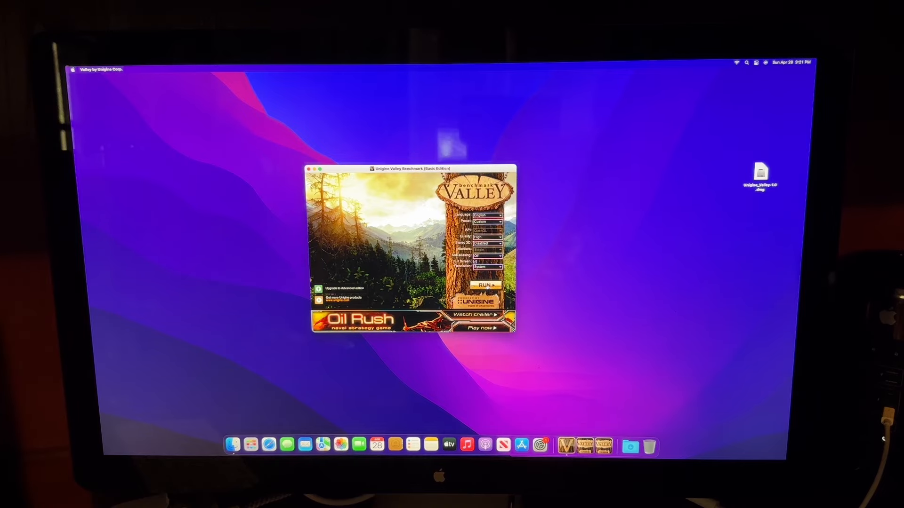
left_click(485, 284)
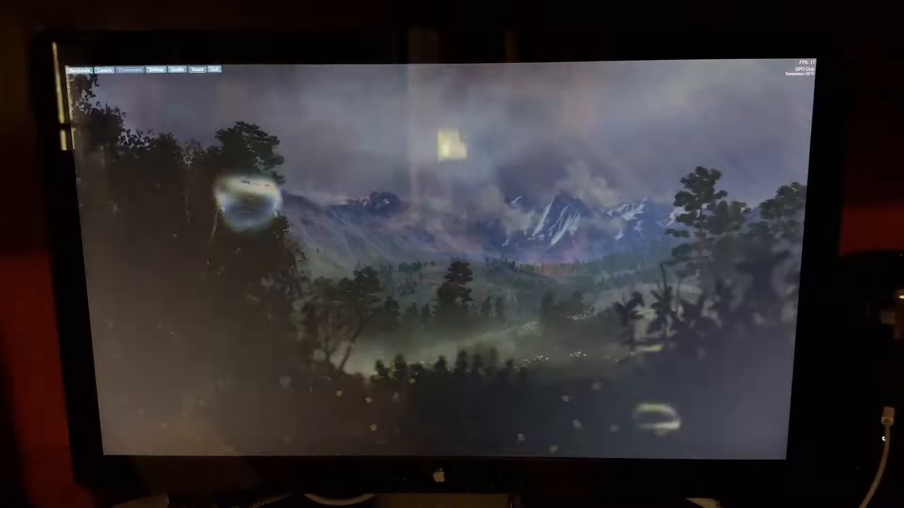
Bring the Valley launcher back up on the desktop for the next run.
left_click(130, 70)
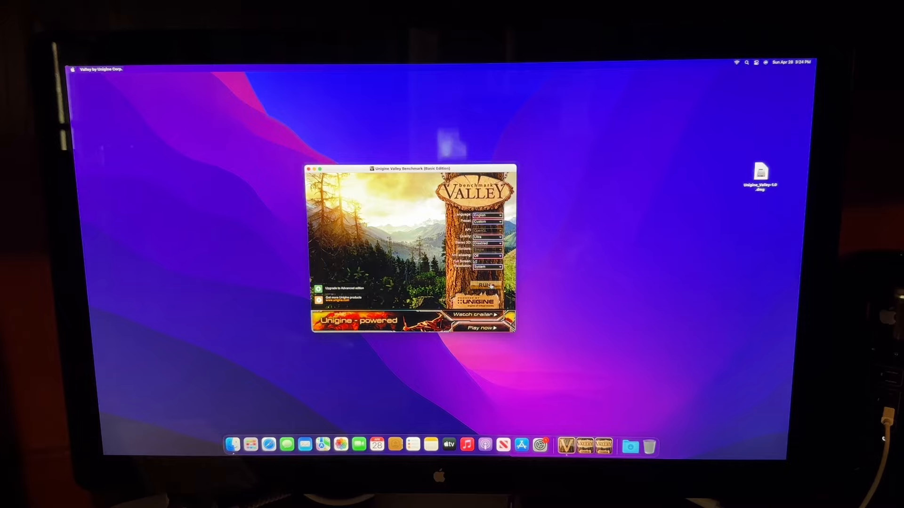
Run the benchmark again full screen through the valley scenes with FPS readout.
left_click(487, 285)
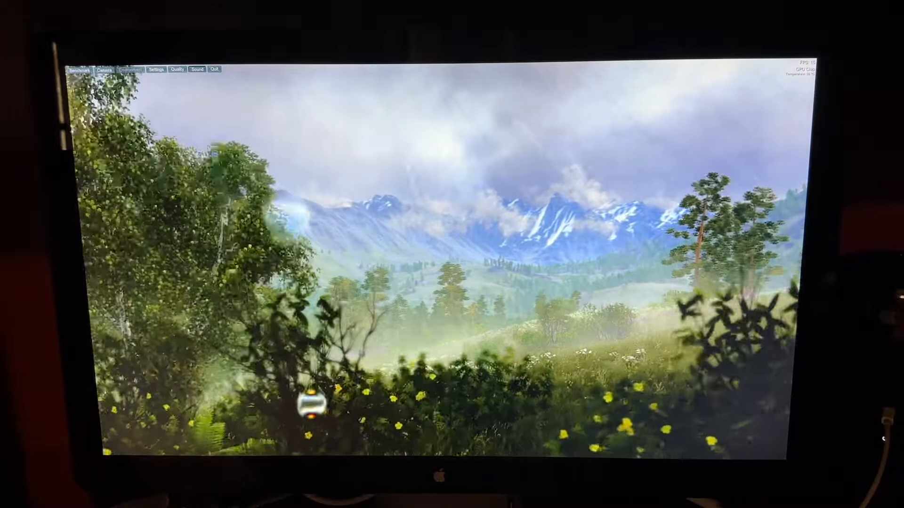
Quit the benchmark and confirm exit so the Credits screen appears.
left_click(131, 70)
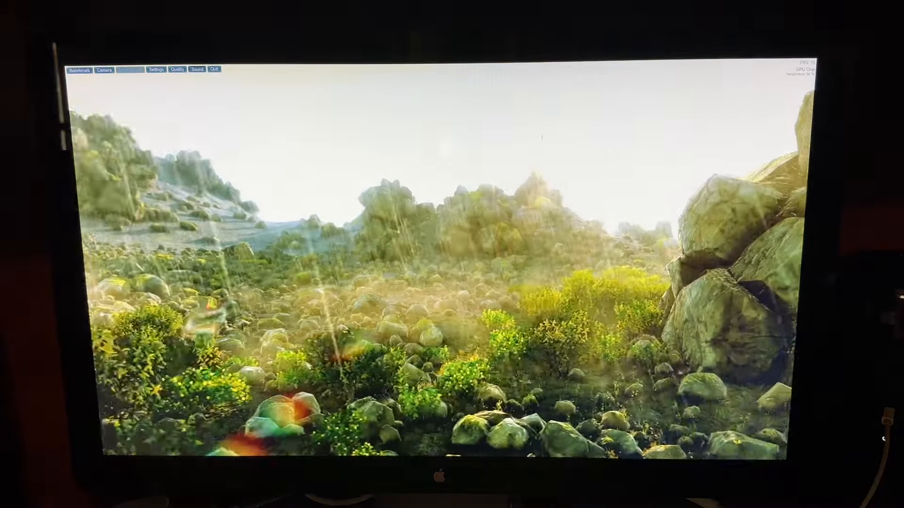
left_click(214, 69)
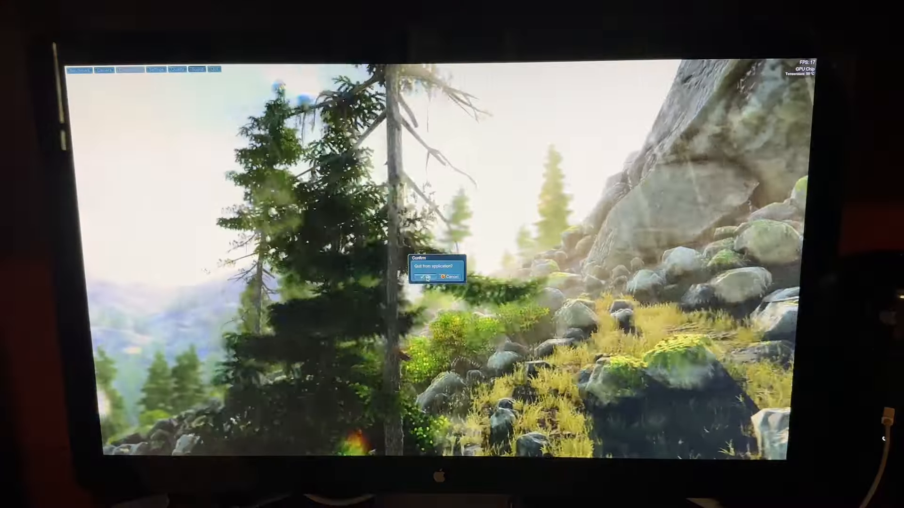
left_click(427, 277)
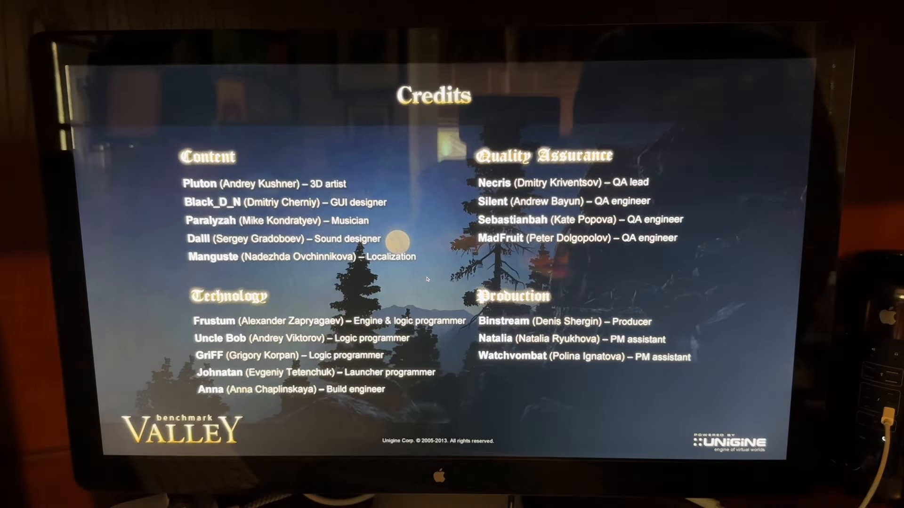